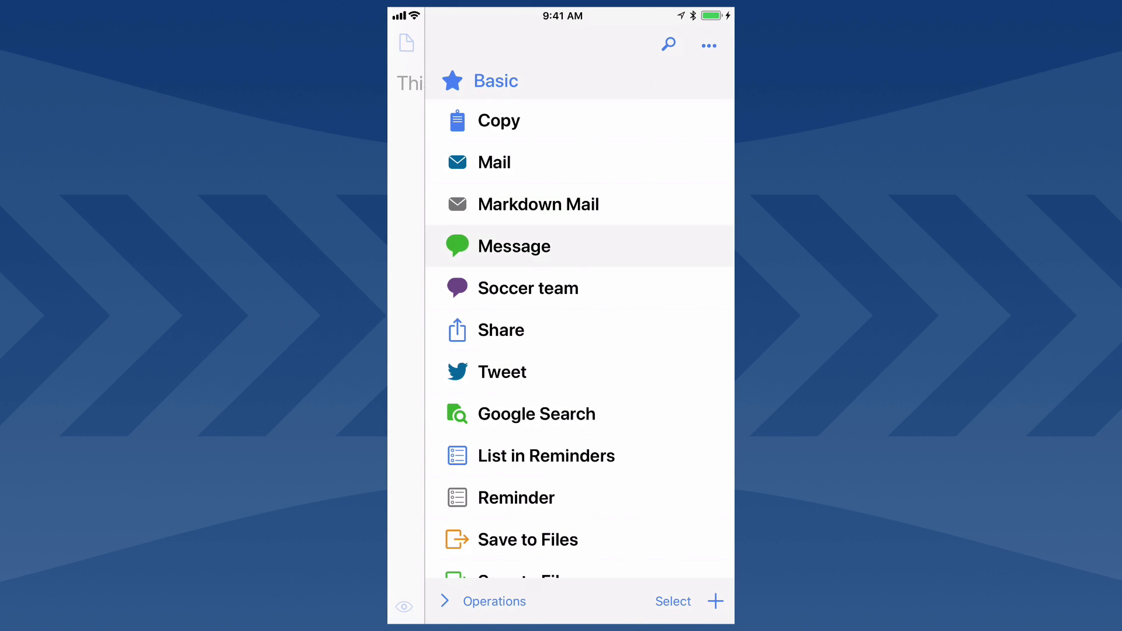
- Run the Message action to send the draft's text in a new message
click(513, 245)
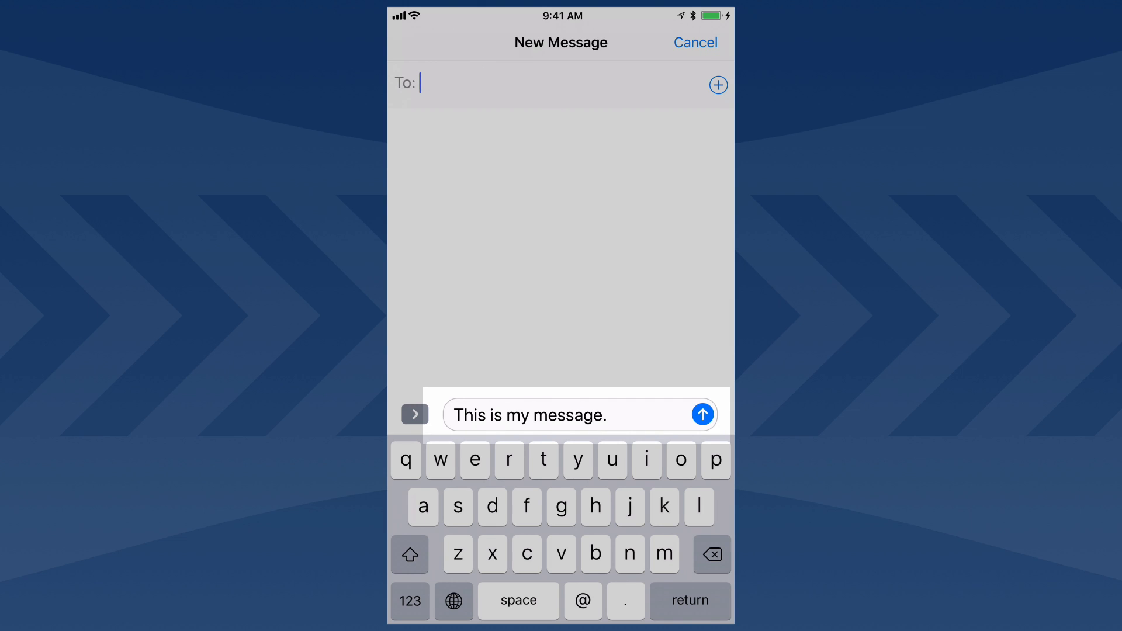
text(do)
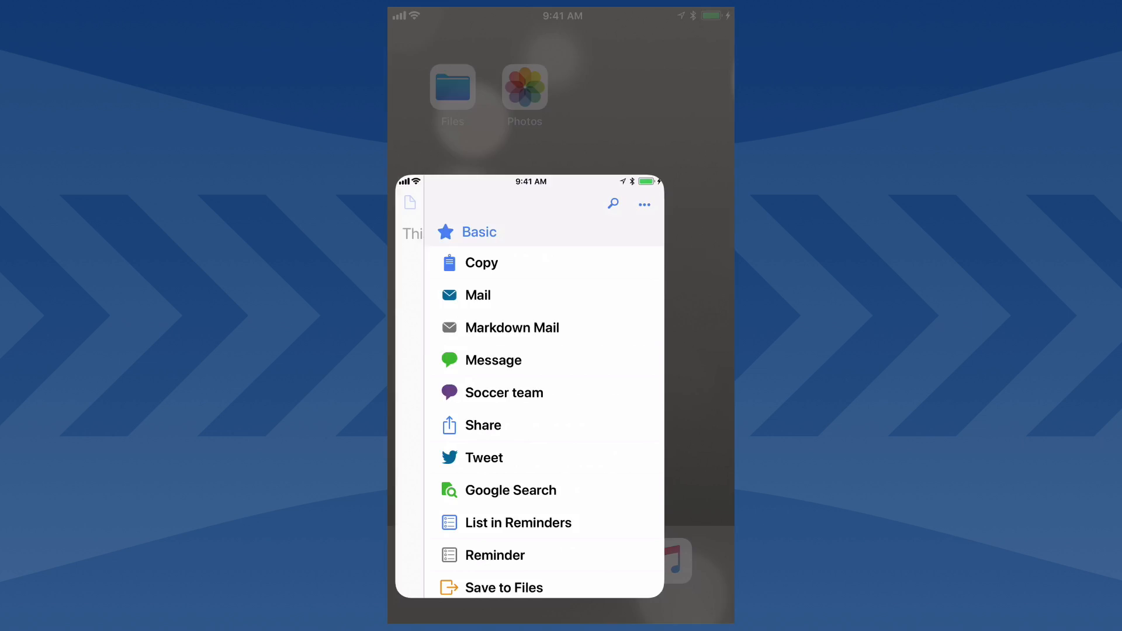
click(493, 360)
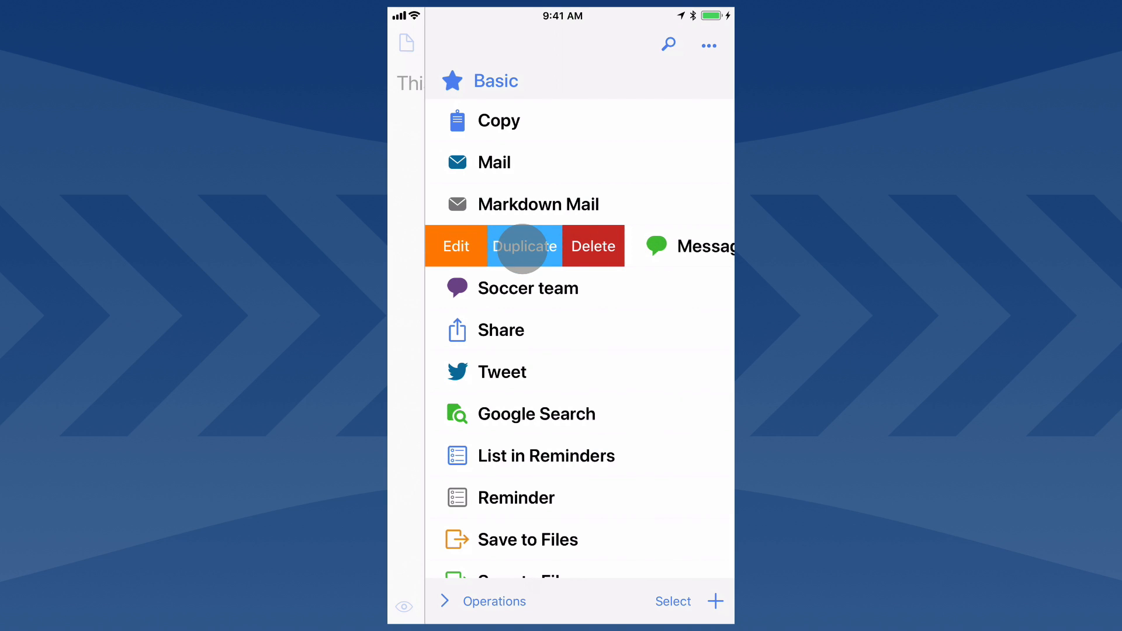
- Duplicate the Message action and open the copy for editing
click(525, 245)
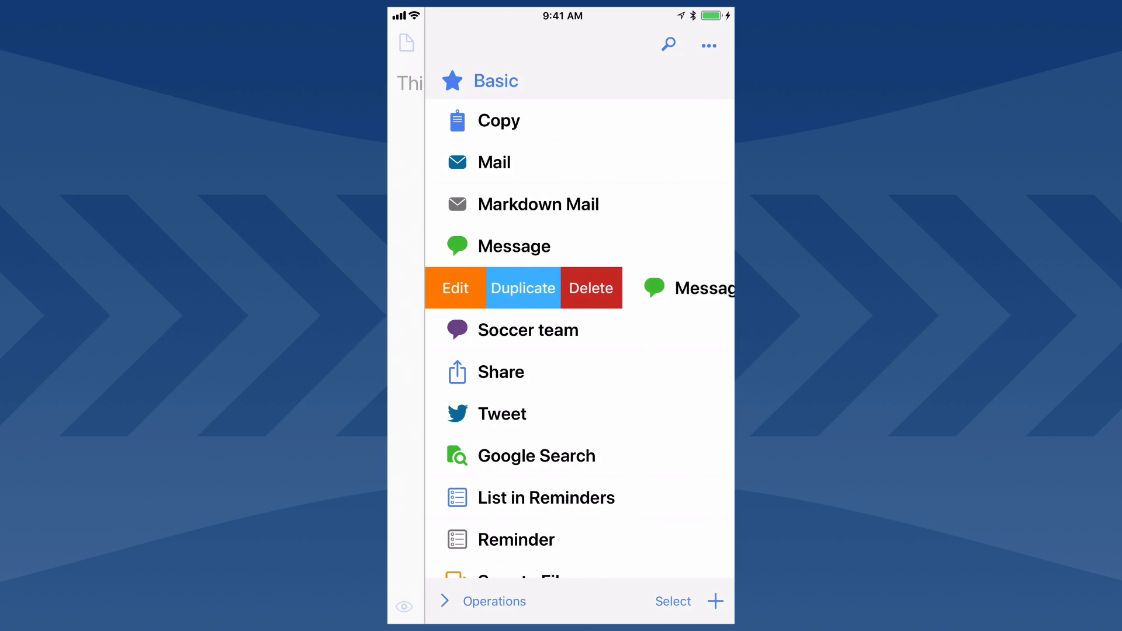
click(455, 287)
text(Friends)
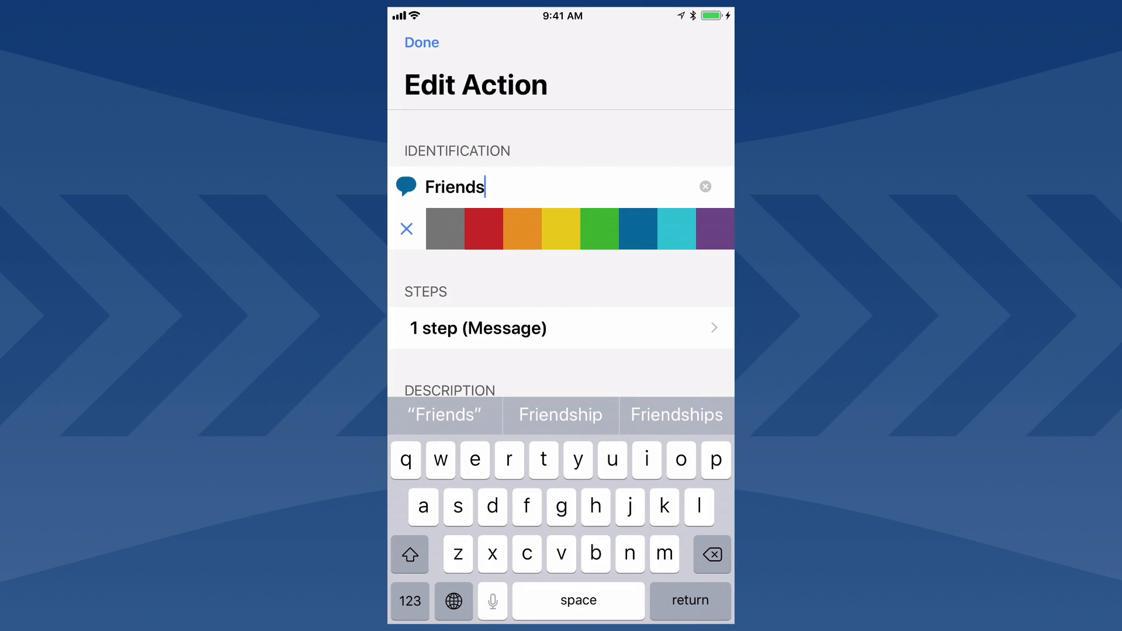
- Open the '1 step (Message)' steps list of the Friends action
click(560, 329)
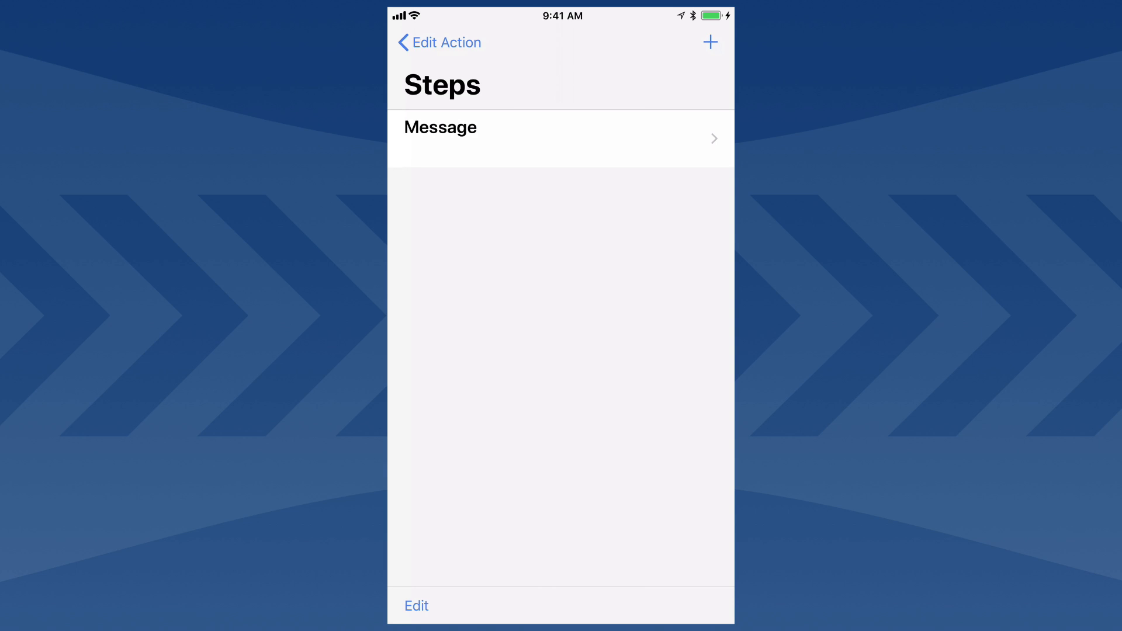
- Open the Message step's recipients, subject and body settings
click(560, 137)
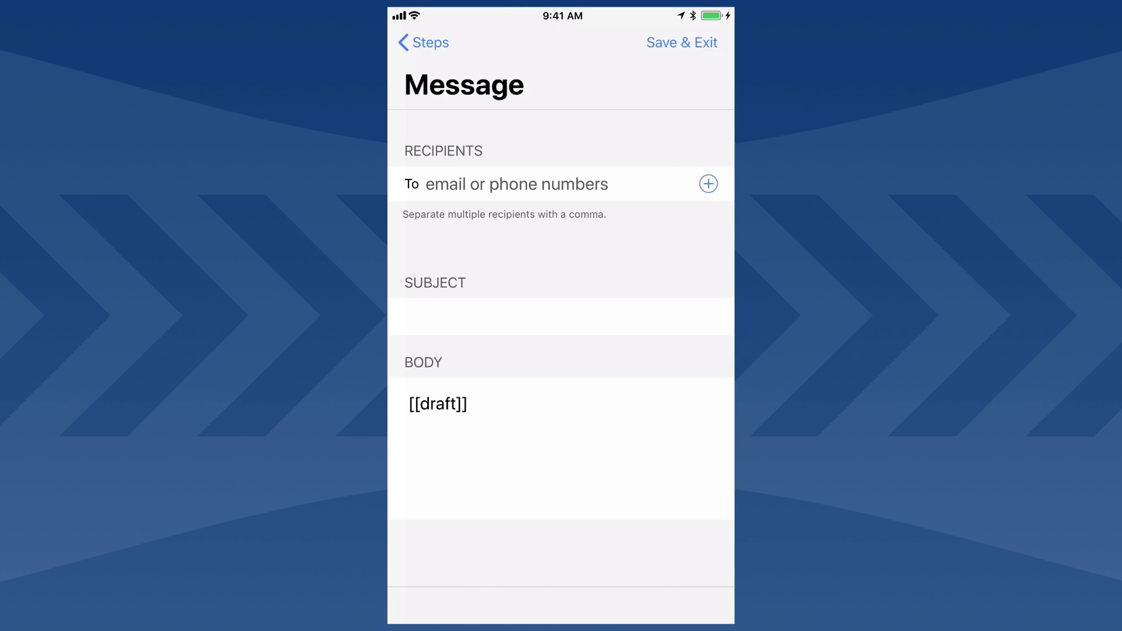
- Add one contact's email and another contact's phone number as recipients, then return to Steps
click(708, 183)
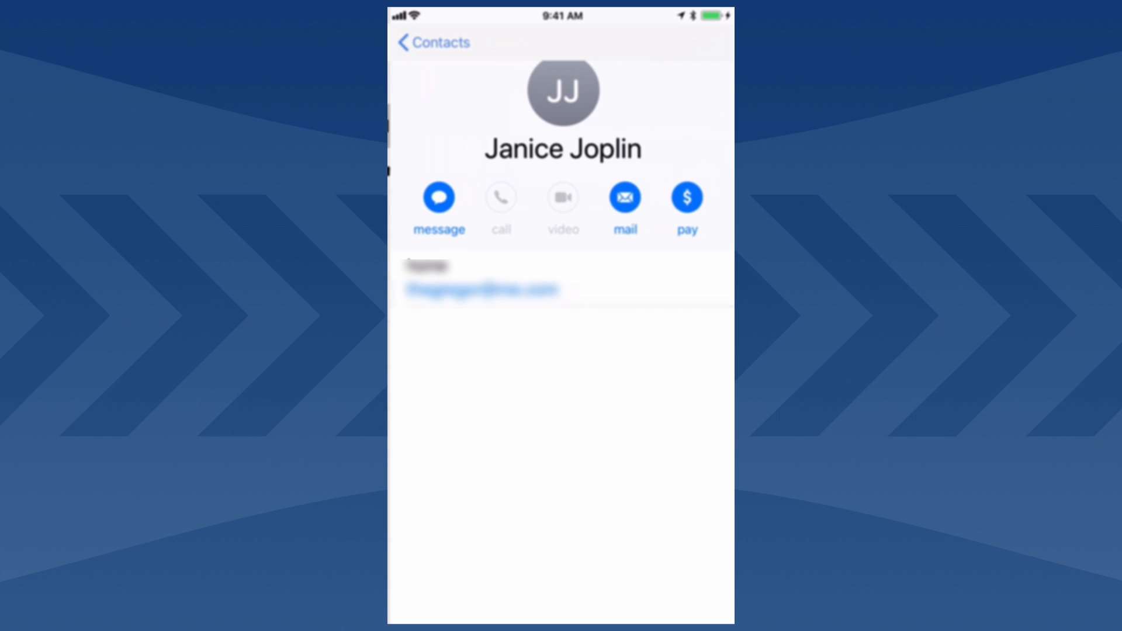
click(624, 197)
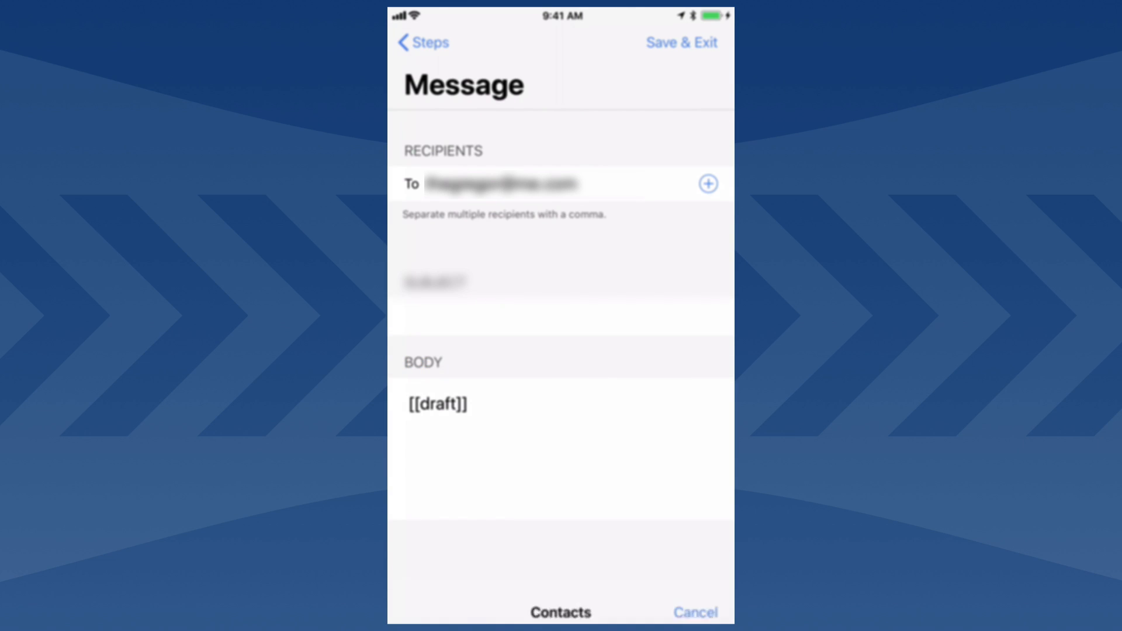
click(561, 611)
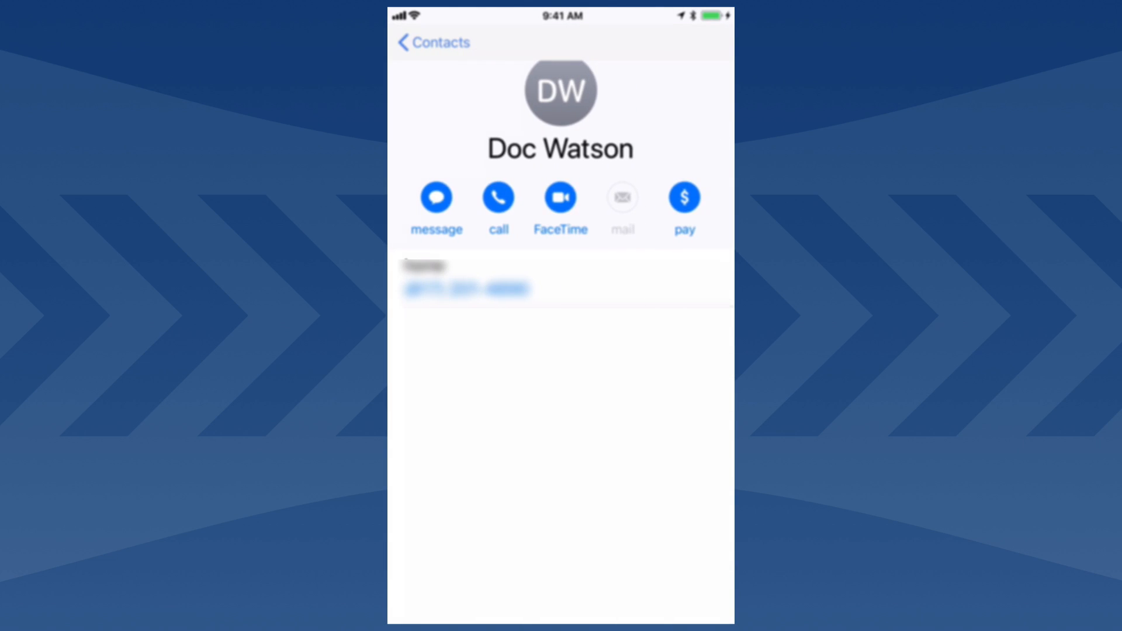
click(435, 198)
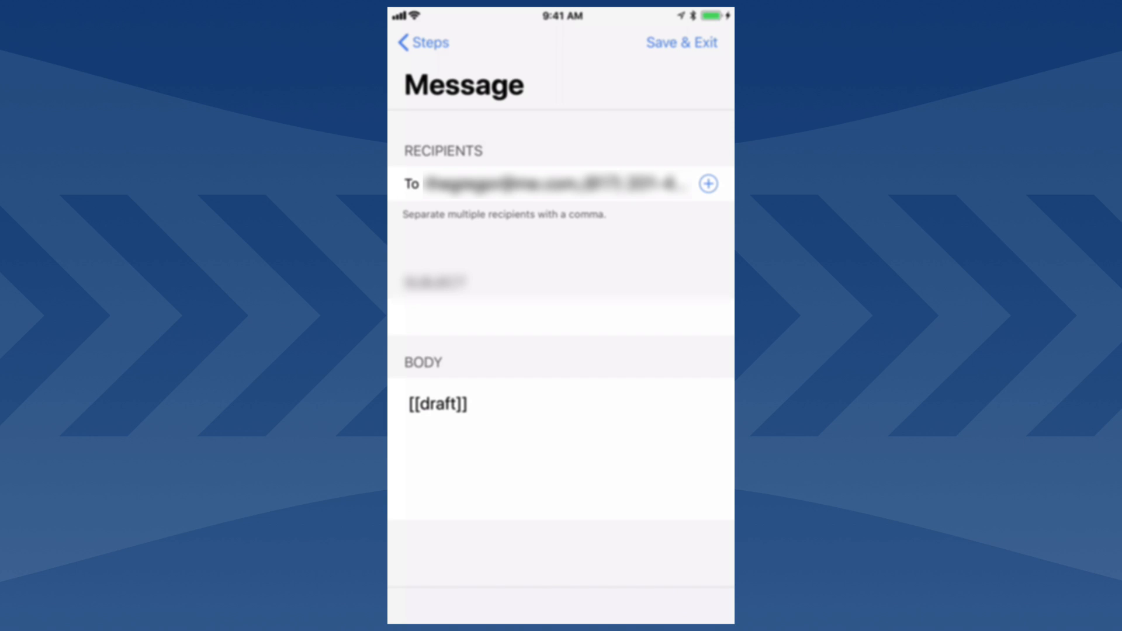
click(421, 42)
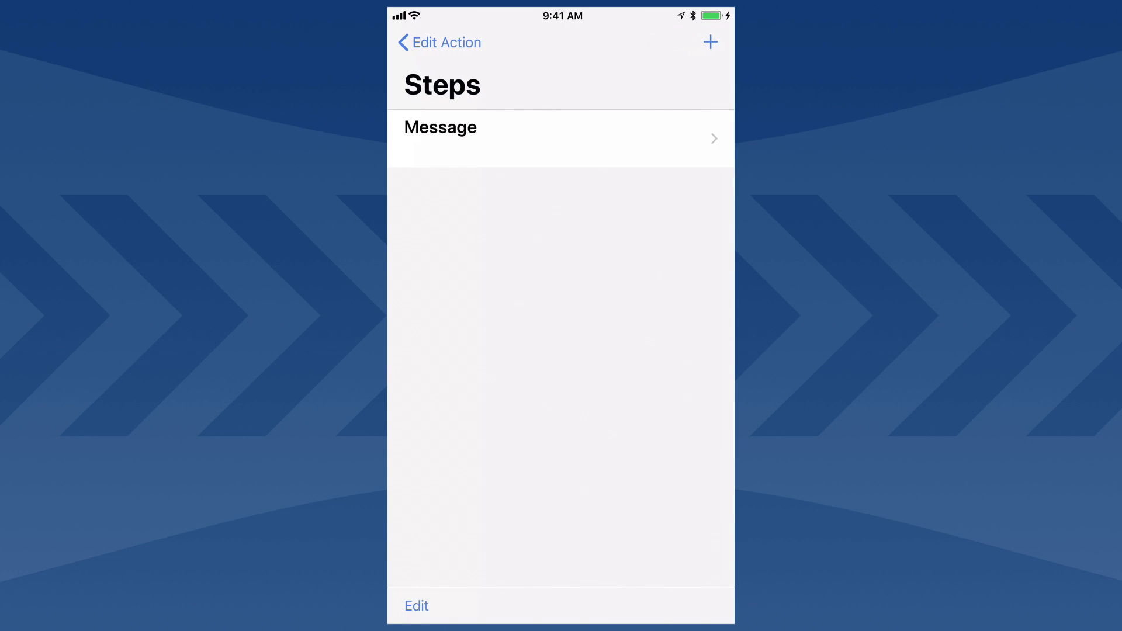
- Change the Friends action's After Success setting from Default to Archive
click(439, 42)
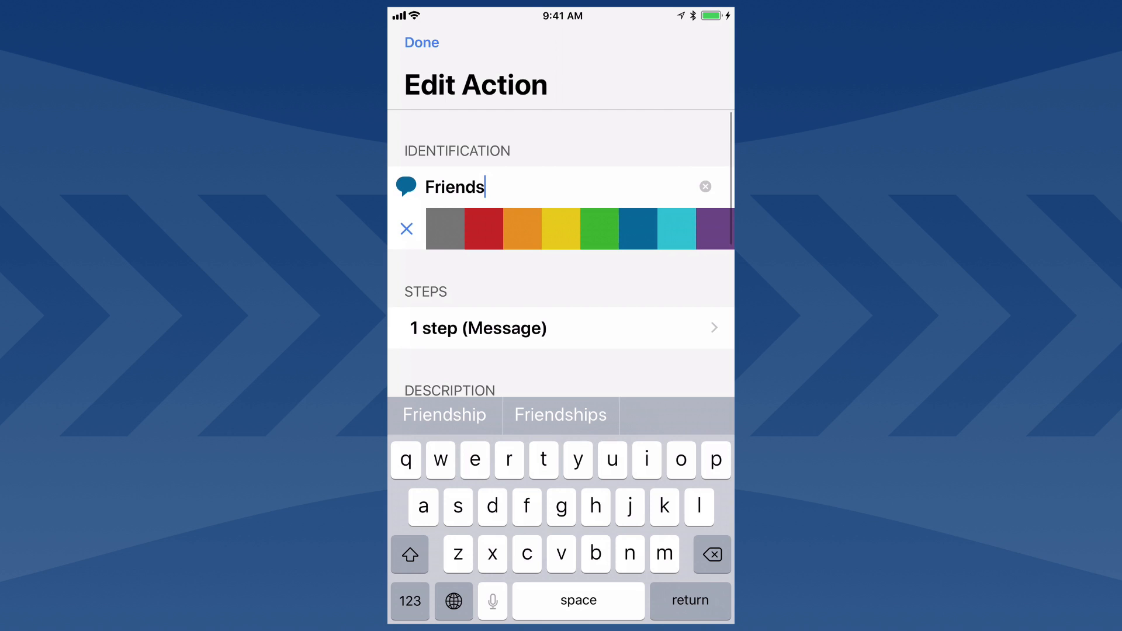
scroll(down, 3)
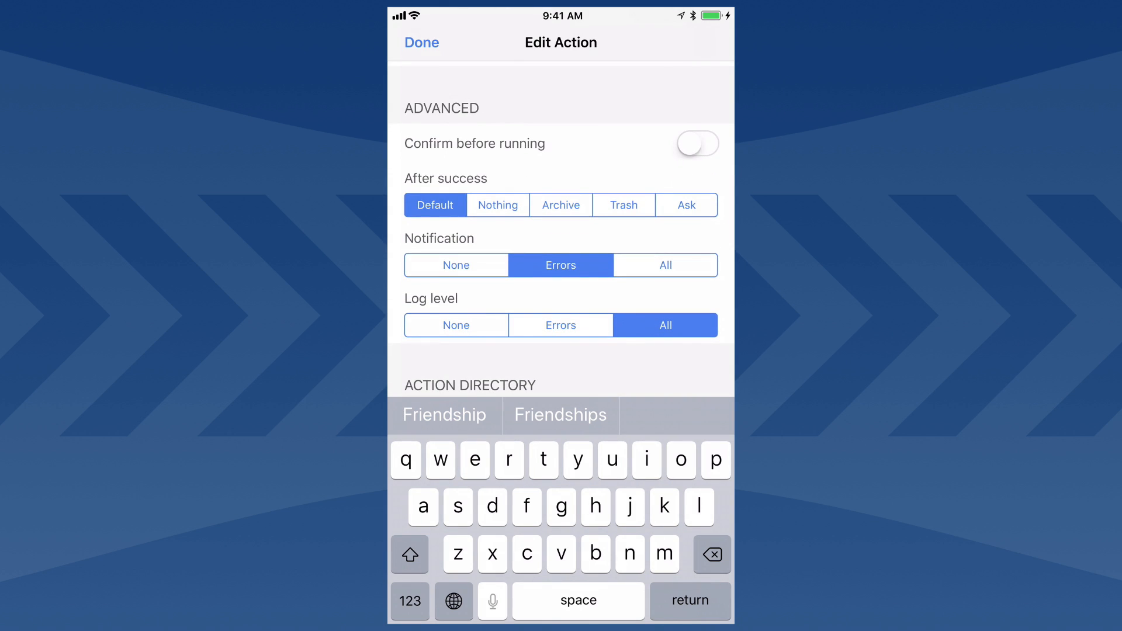
click(561, 205)
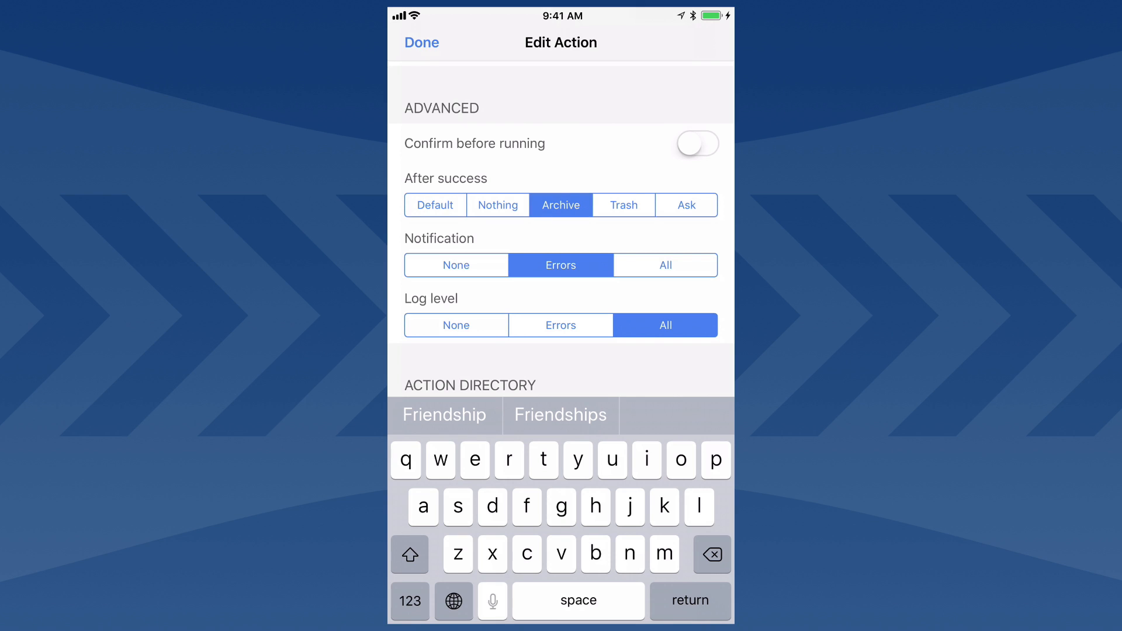